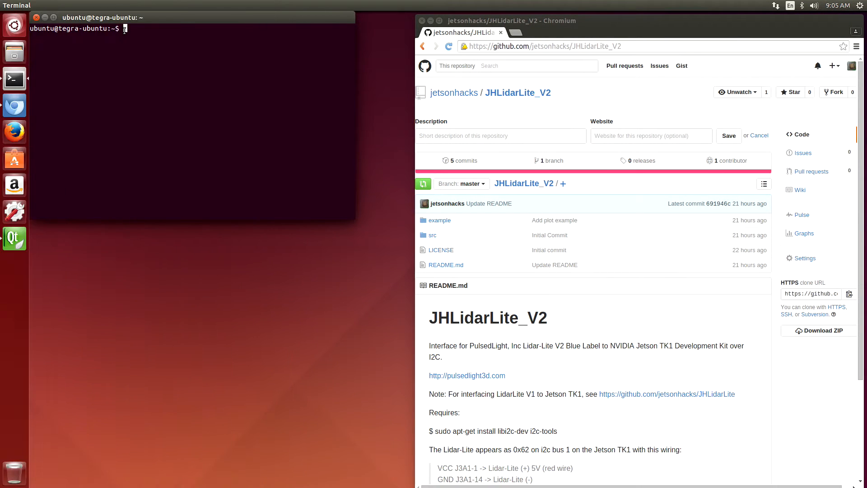
Run sudo apt-get install libi2c-dev i2c-tools and authorize it with the sudo password
type("sud")
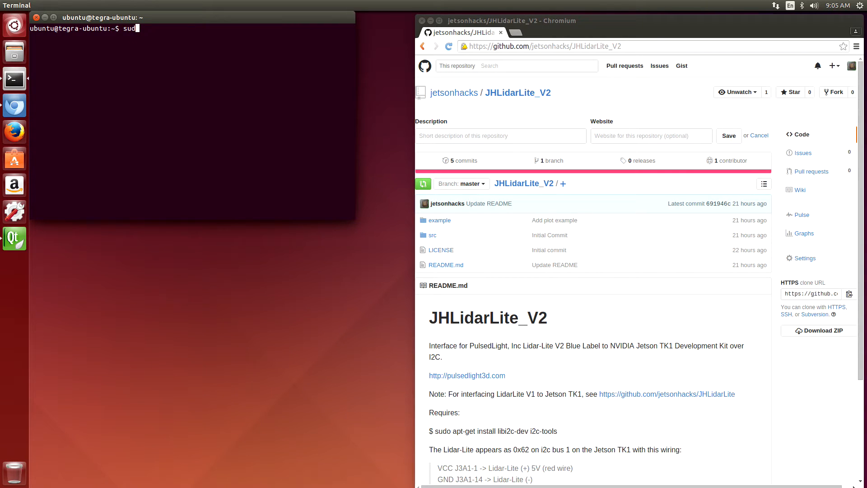
type("o apt-get in")
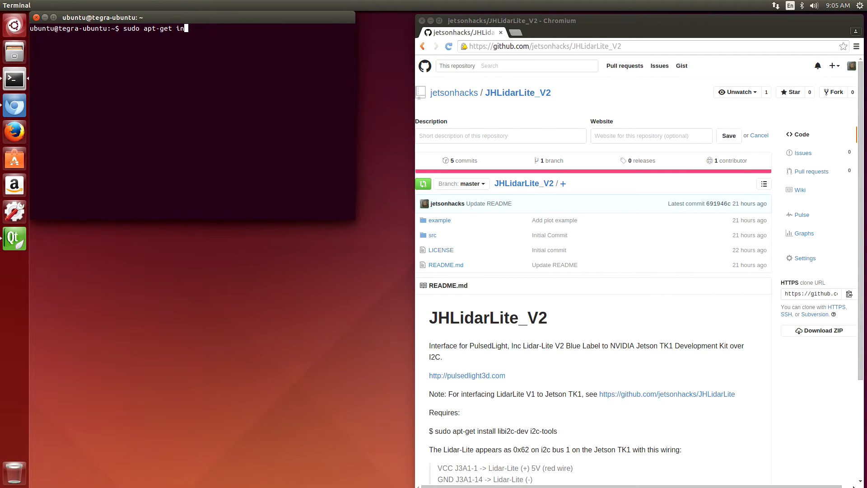
type("stall libi")
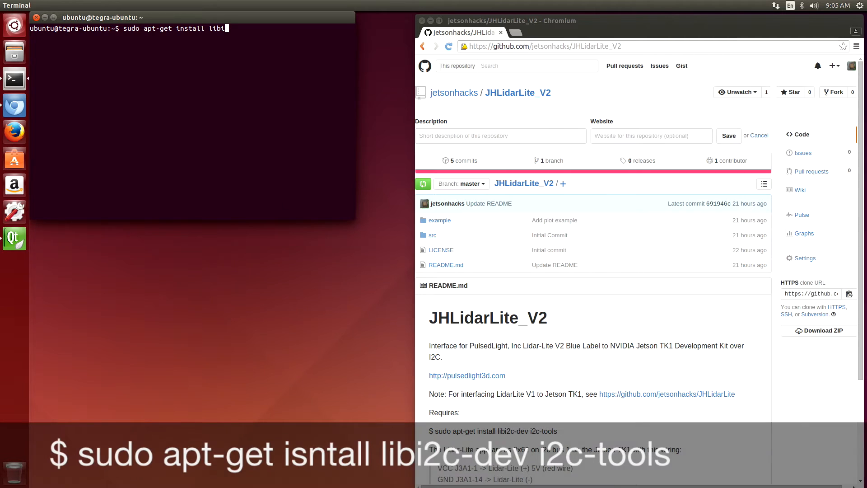
type("2c-dev i2c-tools")
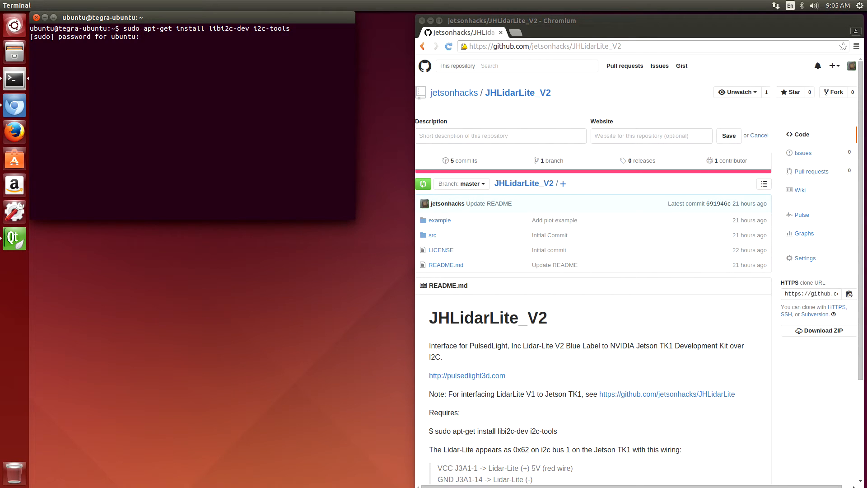
key("Return")
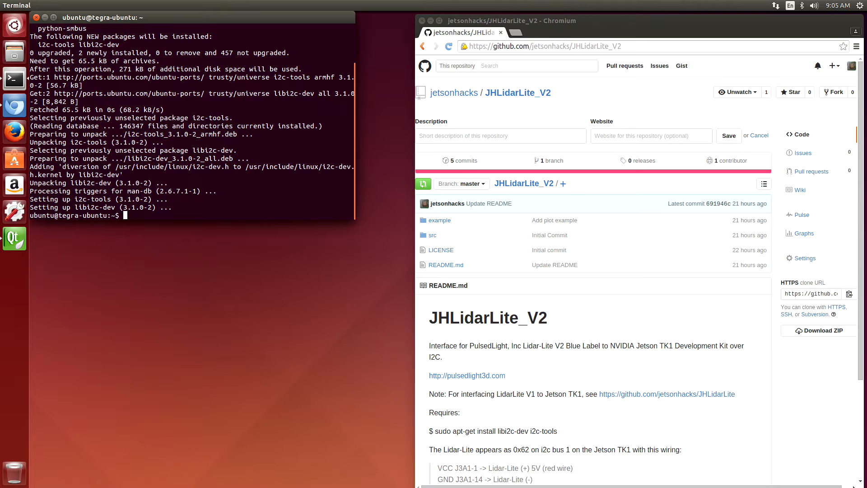
Run sudo i2cdetect -y -r 1 to list devices on I2C bus 1
type("i2cdet")
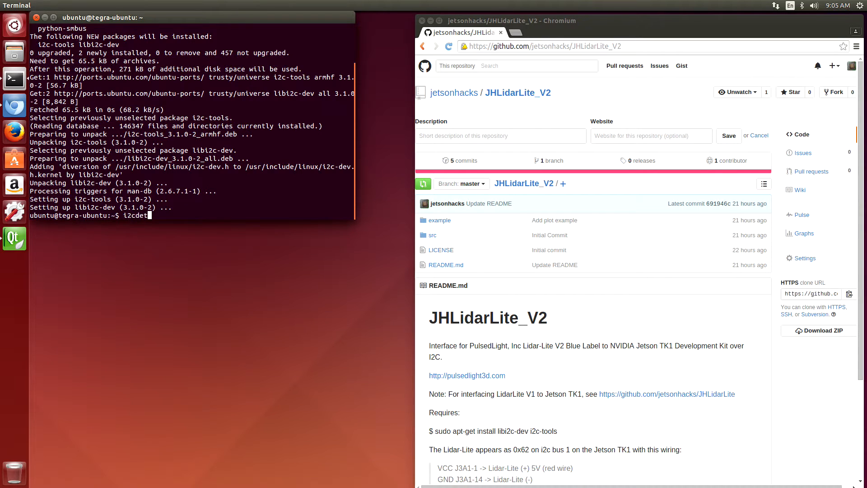
type("ect")
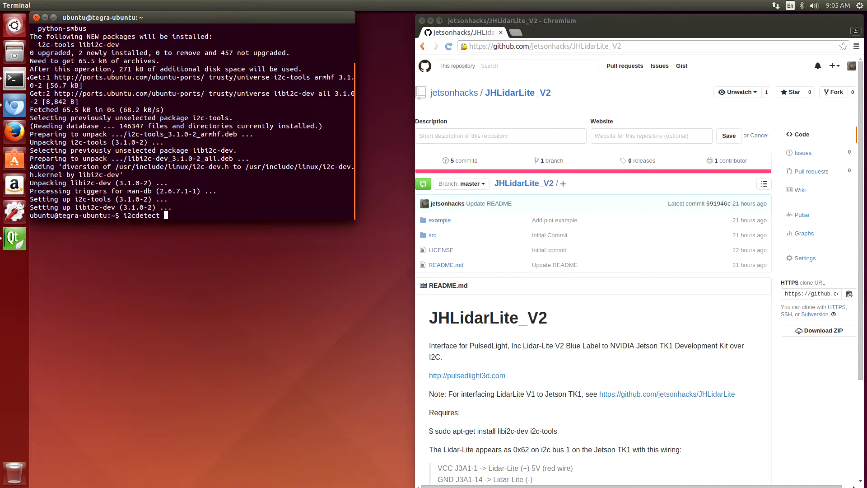
type("sudo i")
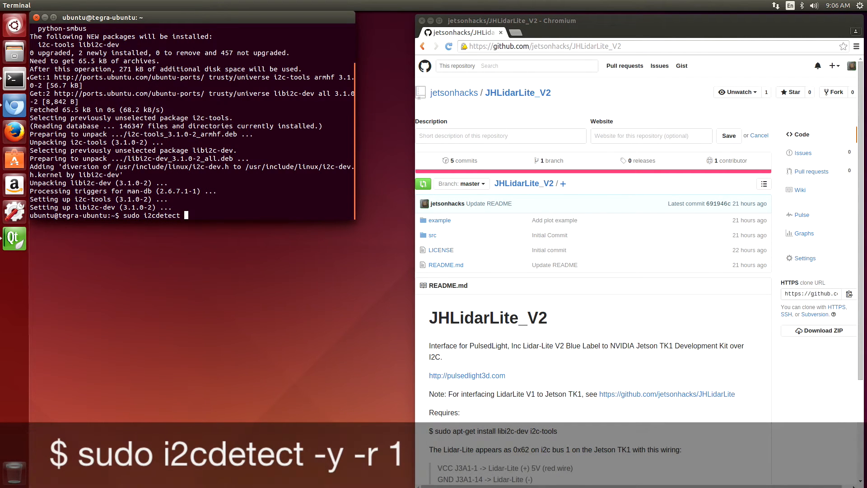
type("-y -r")
type("git clone")
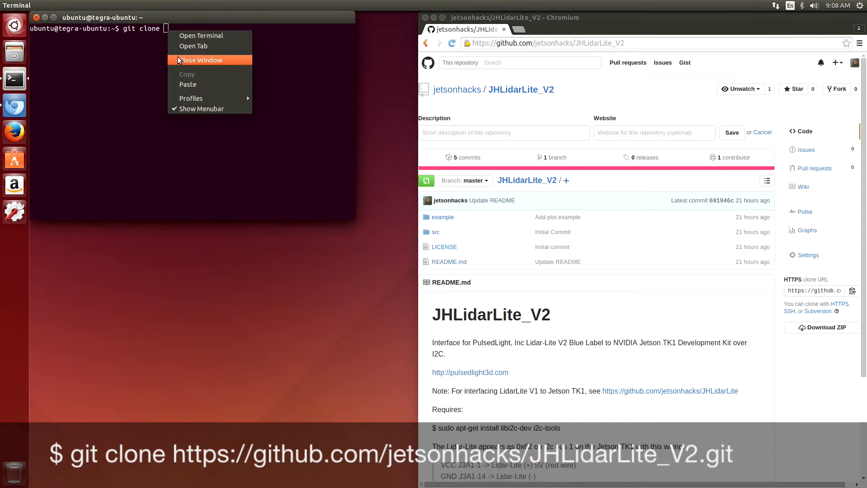
Paste the JHLidarLite_V2 GitHub URL into the git clone command and clone it
left_click(188, 84)
type("ls")
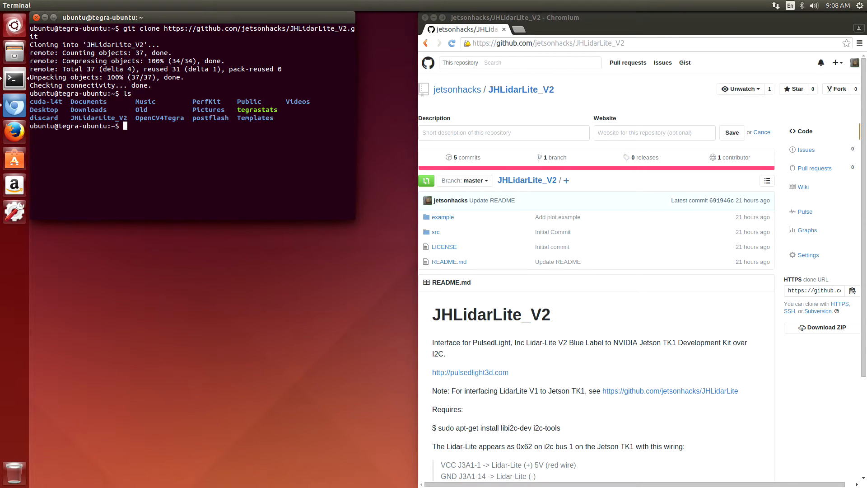
Change into JHLidarLite_V2/example and build the example program with make
type("cd JH")
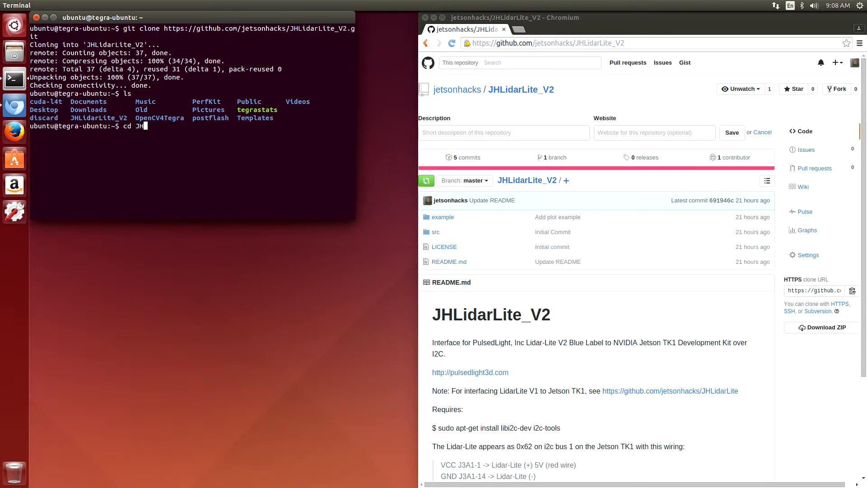
key("Return")
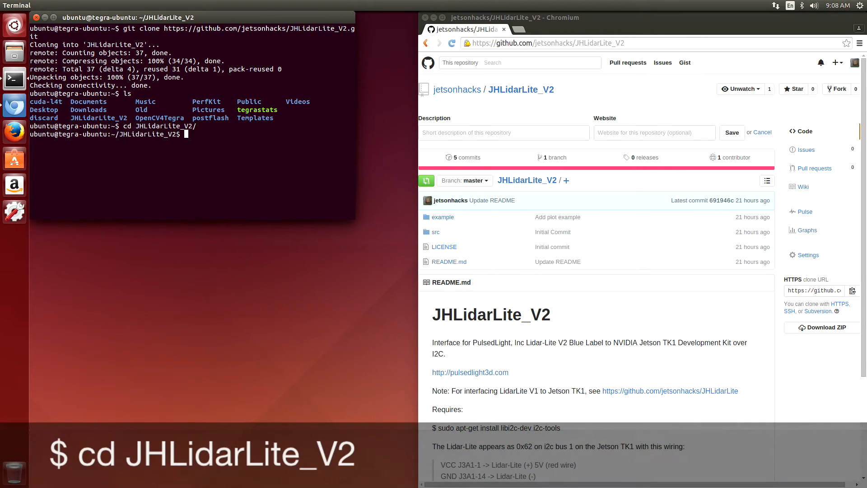
type("cd example")
type("make")
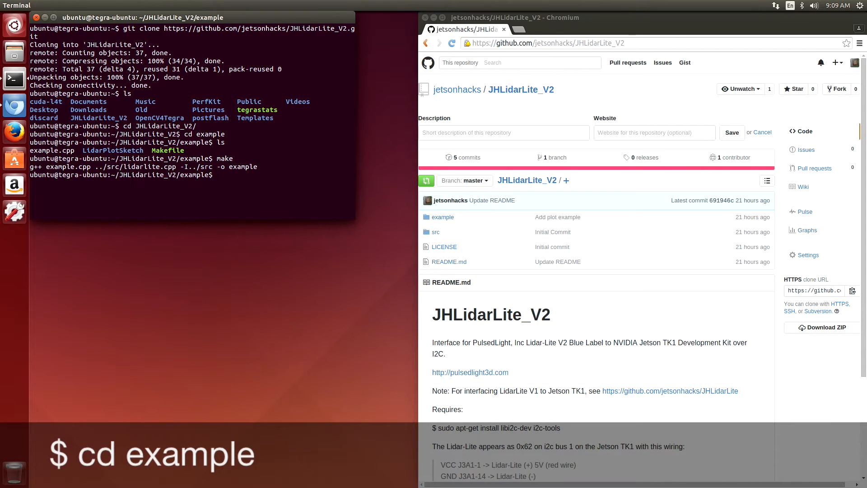
type("su")
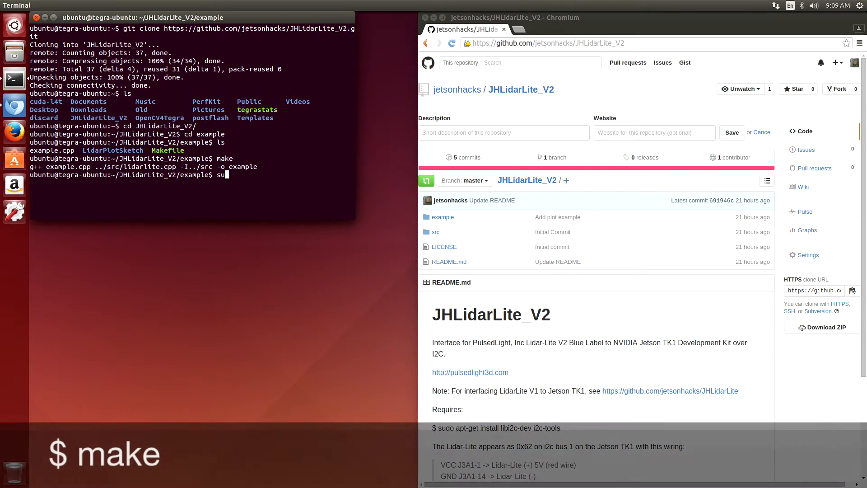